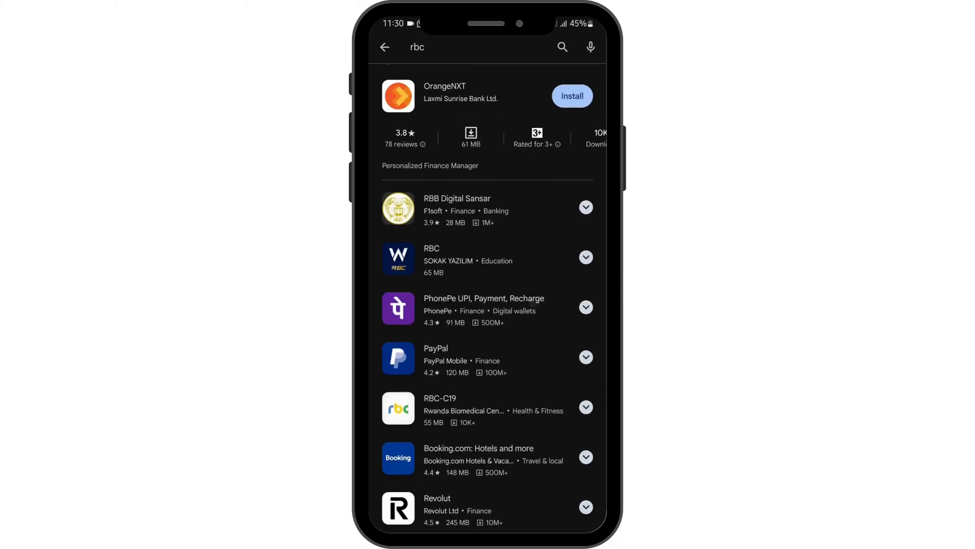
Scroll through the Play Store 'rbc' search results
scroll(down, 3)
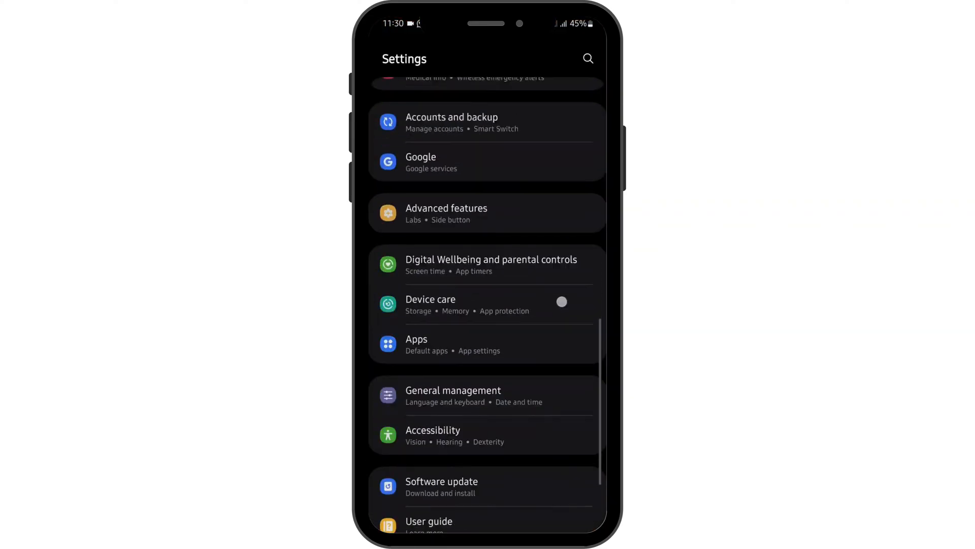
Search the installed apps list in Settings for 'rbc'
click(417, 339)
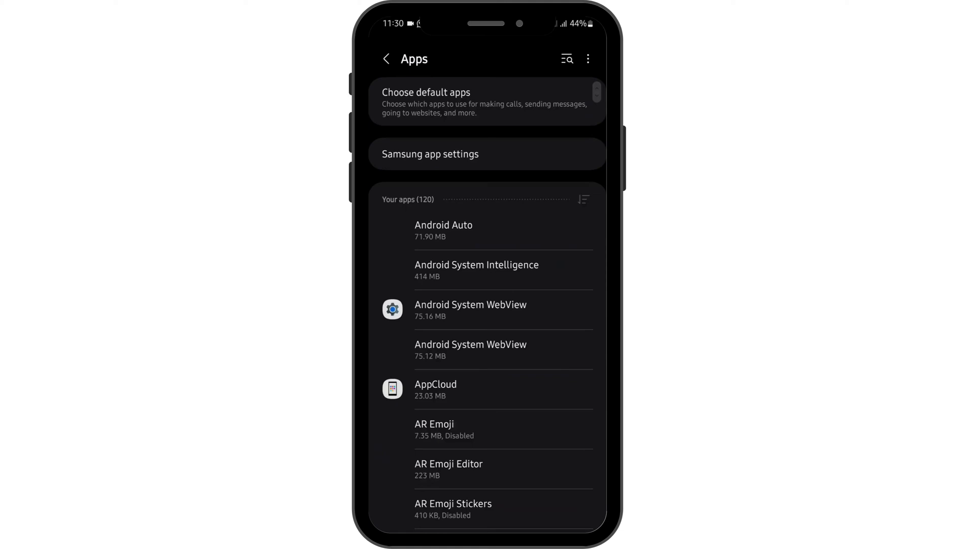
click(569, 60)
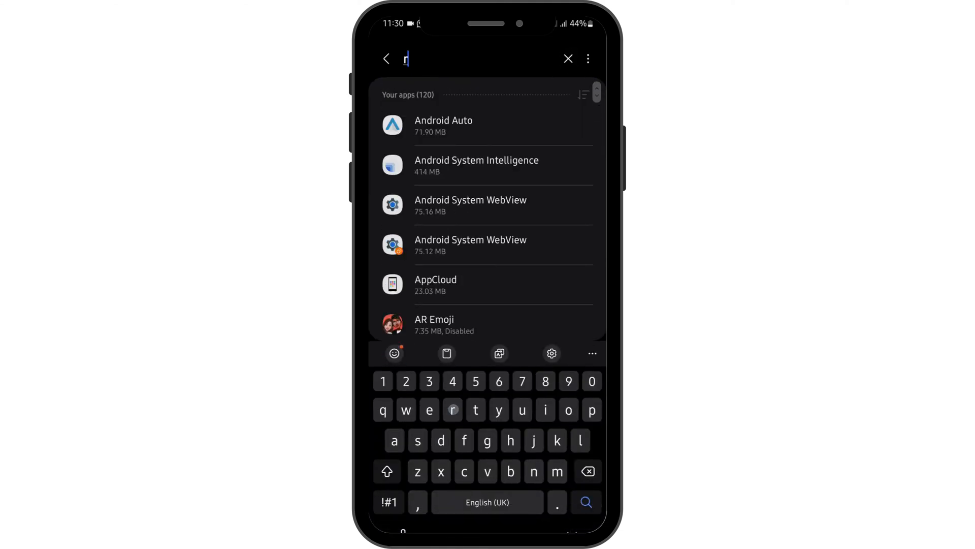
text(bc)
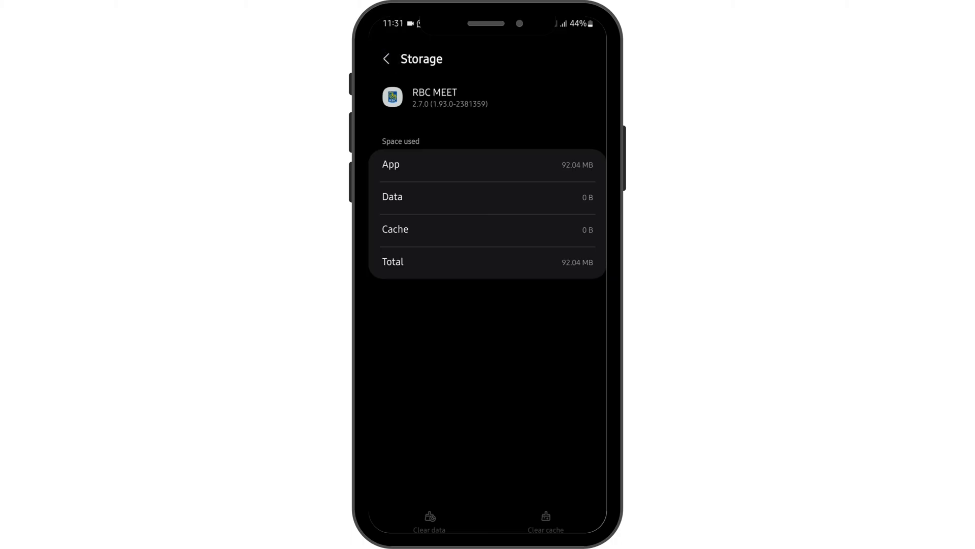
Clear RBC MEET's cache from its storage page
click(386, 59)
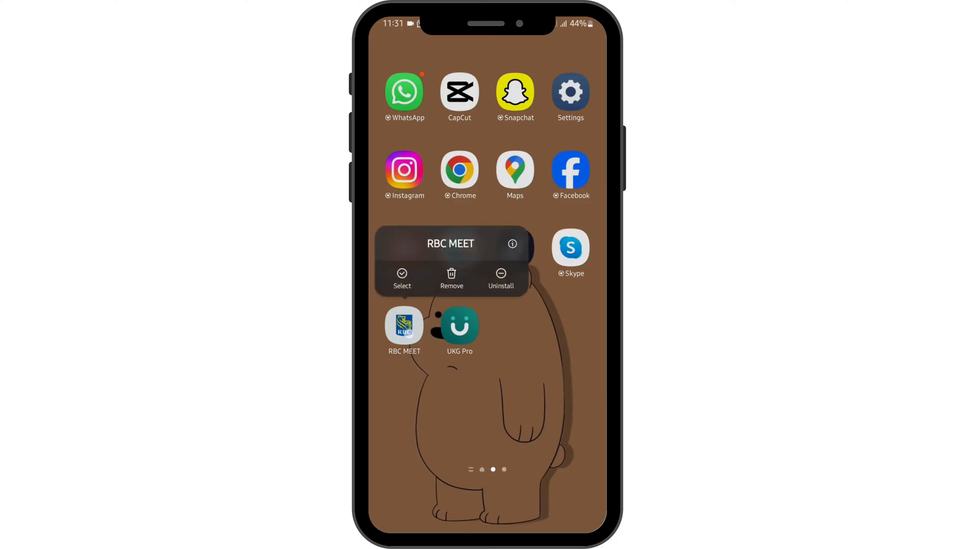
Uninstall RBC MEET from the home screen and confirm the removal
click(501, 277)
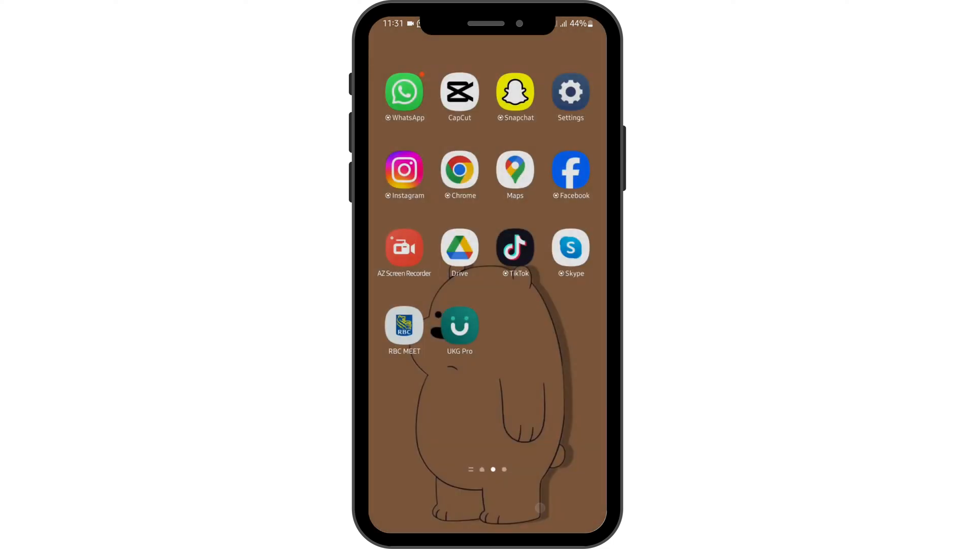
click(404, 325)
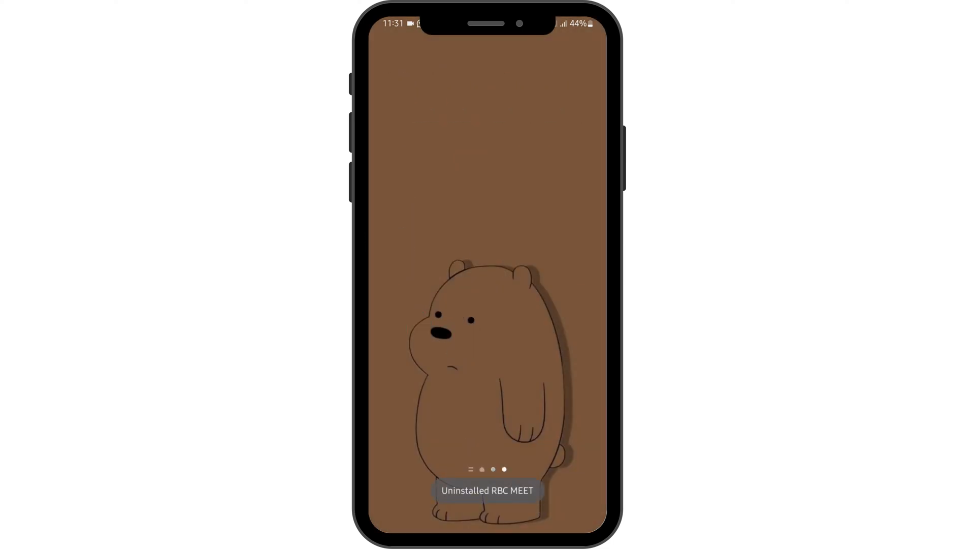